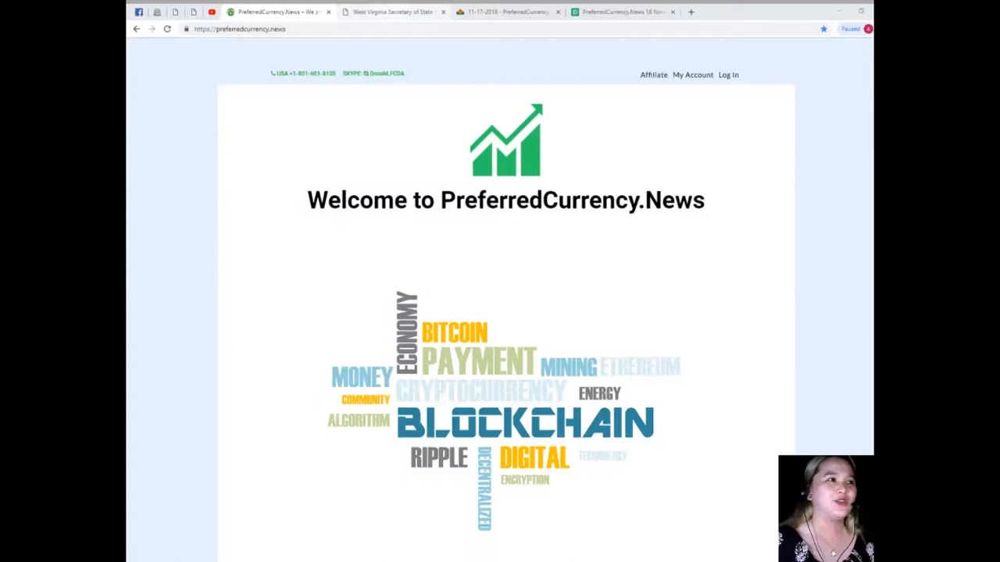
Switch to the West Virginia blockchain voting article and scroll down to the quoted statement
{"action": "left_click", "coordinate": [390, 13]}
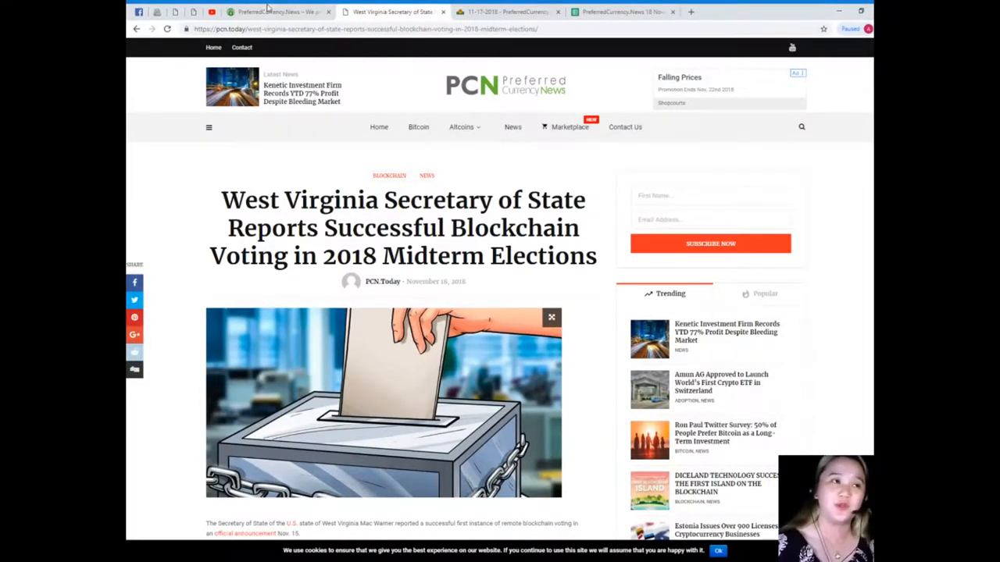
{"action": "scroll", "scroll_direction": "down", "scroll_amount": 3}
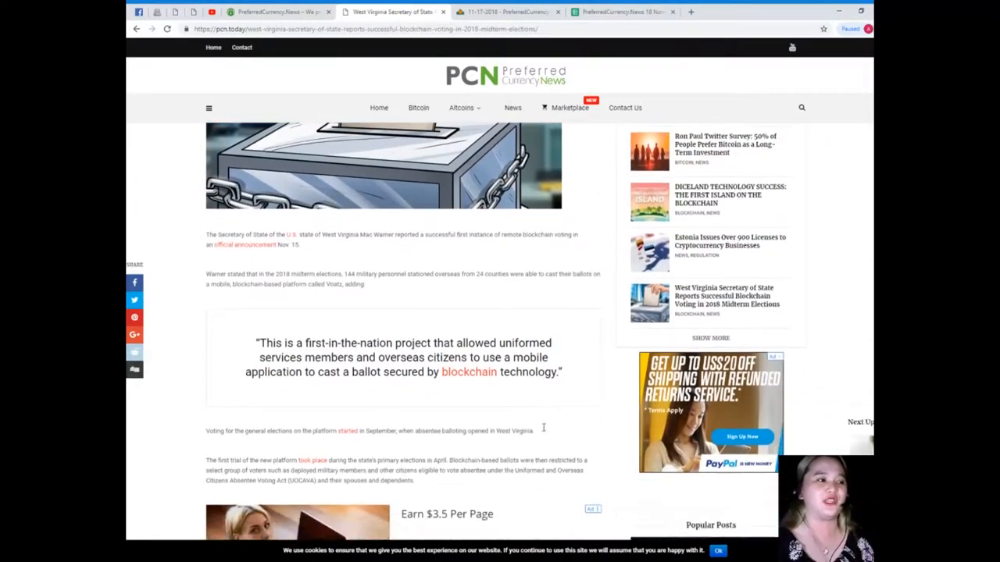
{"action": "scroll", "scroll_direction": "down", "scroll_amount": 3}
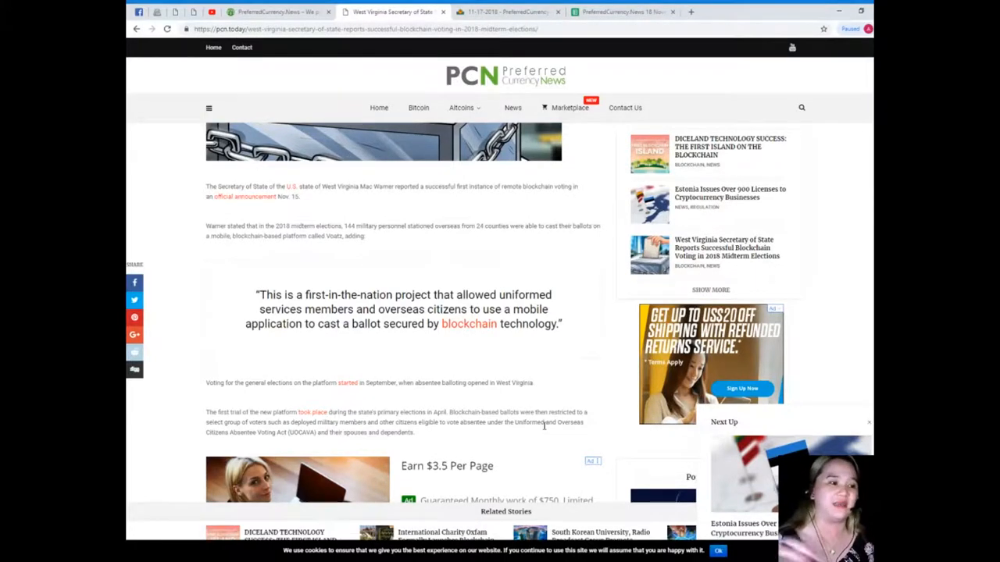
{"action": "scroll", "scroll_direction": "down", "scroll_amount": 3}
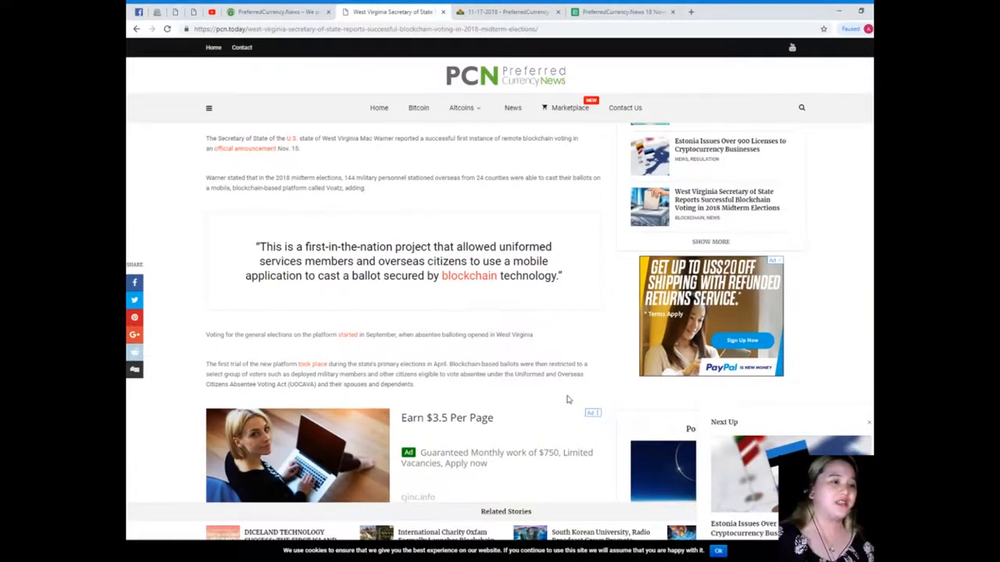
{"action": "scroll", "scroll_direction": "down", "scroll_amount": 3}
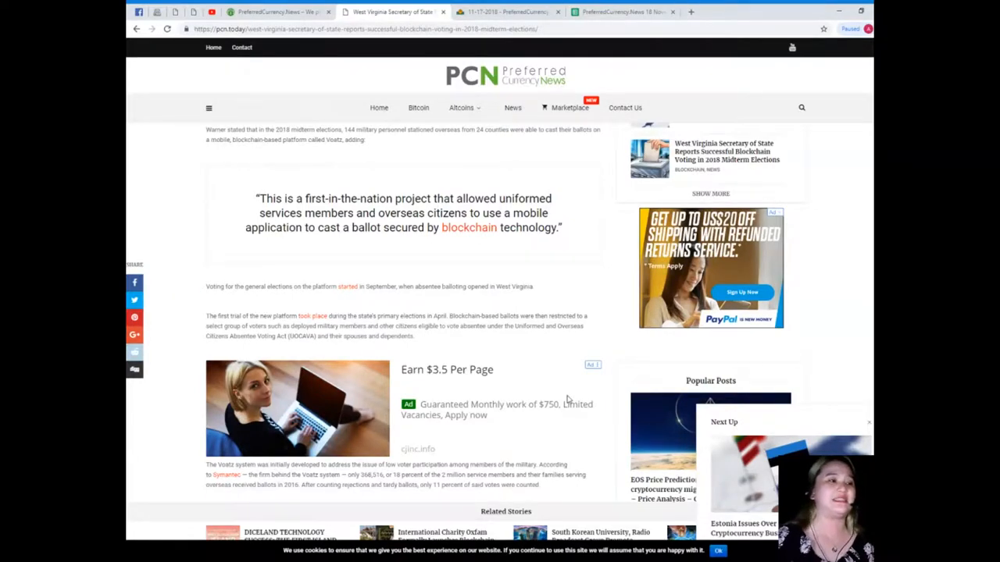
{"action": "scroll", "scroll_direction": "down", "scroll_amount": 3}
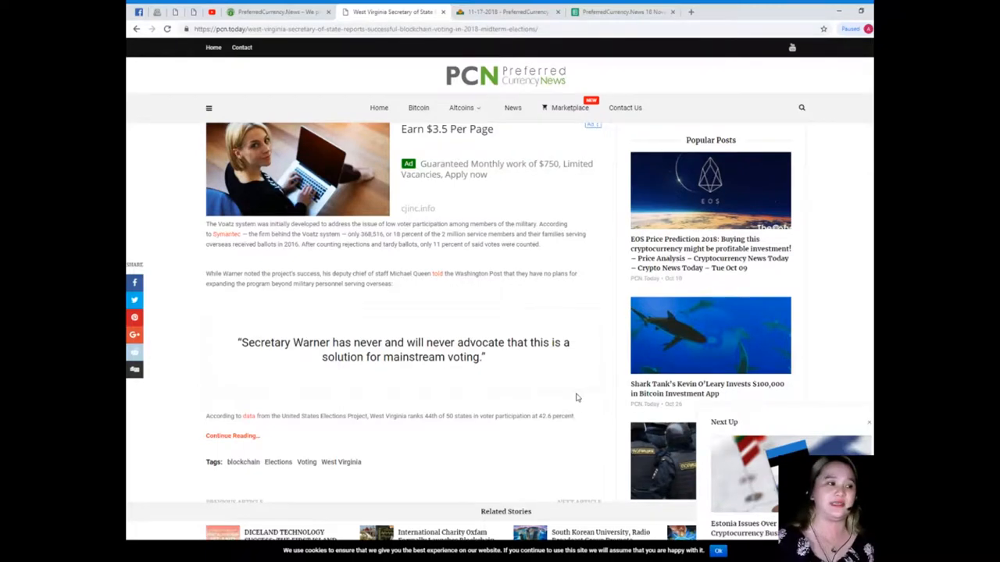
{"action": "scroll", "scroll_direction": "down", "scroll_amount": 3}
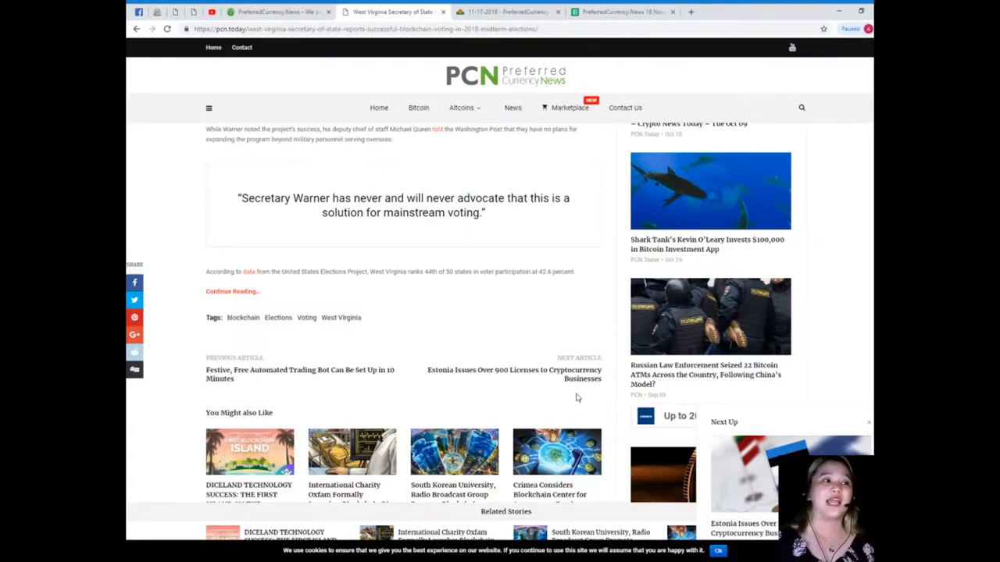
{"action": "mouse_move", "coordinate": [503, 388]}
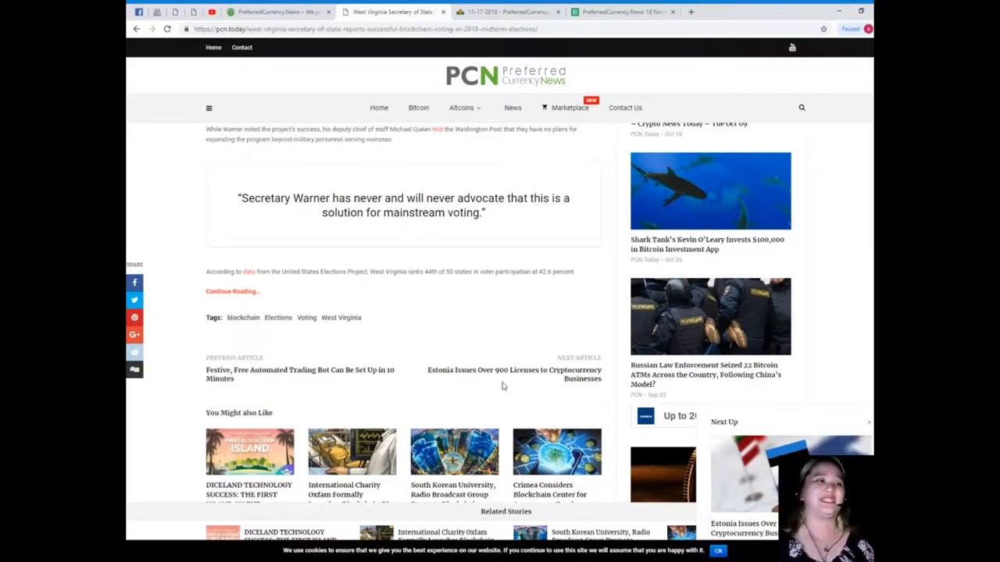
{"action": "mouse_move", "coordinate": [483, 391]}
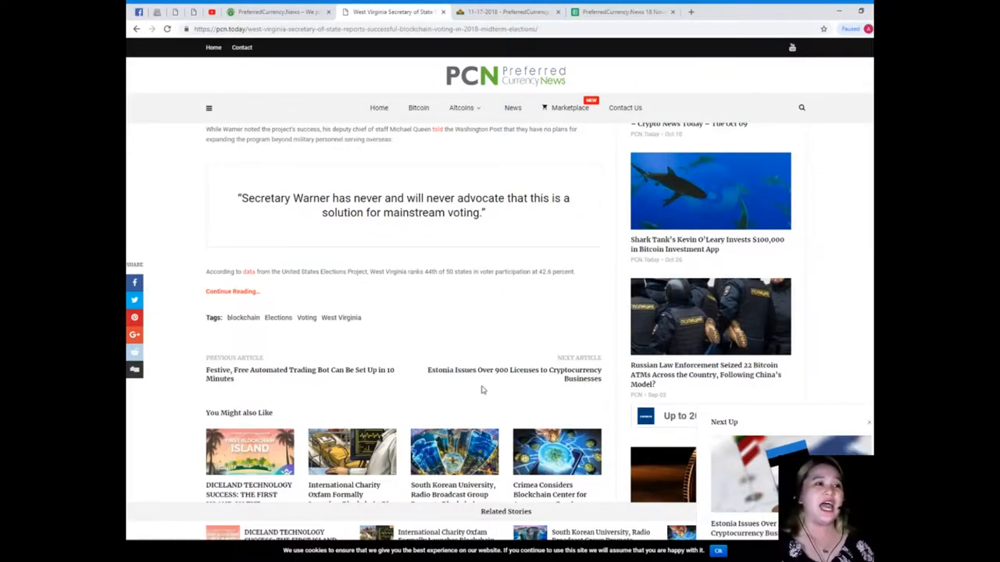
{"action": "scroll", "scroll_direction": "up", "scroll_amount": 3}
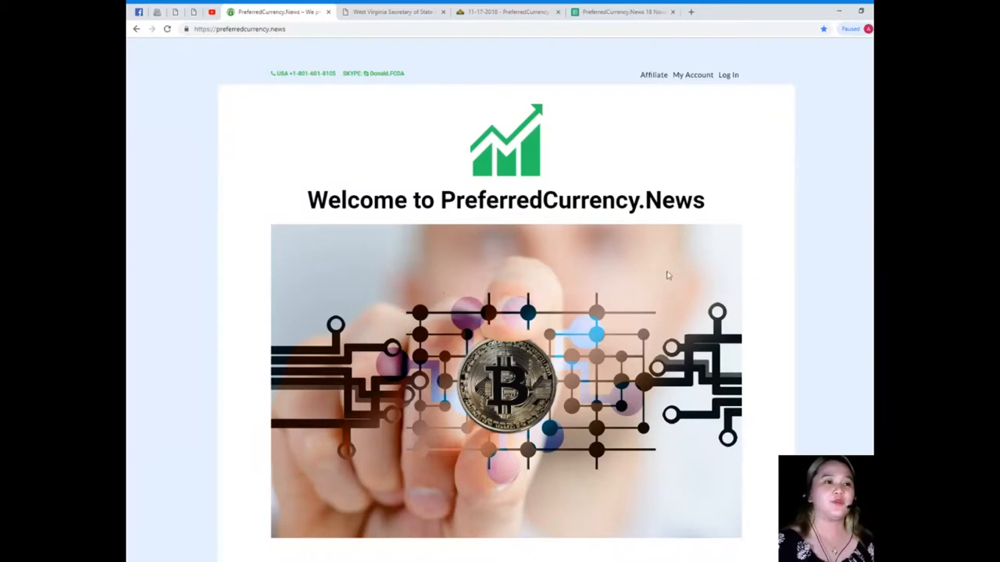
Scroll the home page past Subscribe Now and the videos to the Contact Us area
{"action": "scroll", "scroll_direction": "down", "scroll_amount": 3}
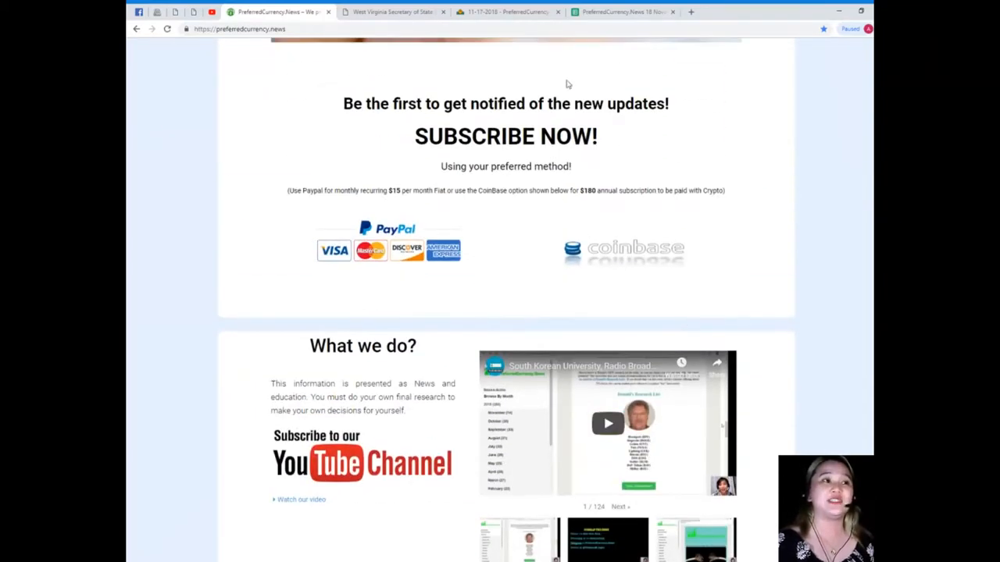
{"action": "mouse_move", "coordinate": [415, 94]}
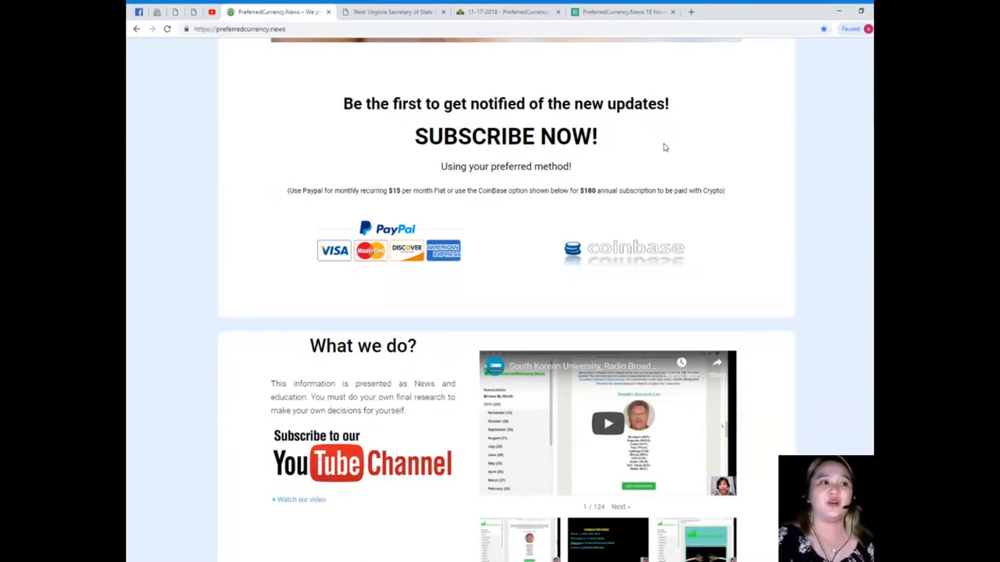
{"action": "scroll", "scroll_direction": "down", "scroll_amount": 3}
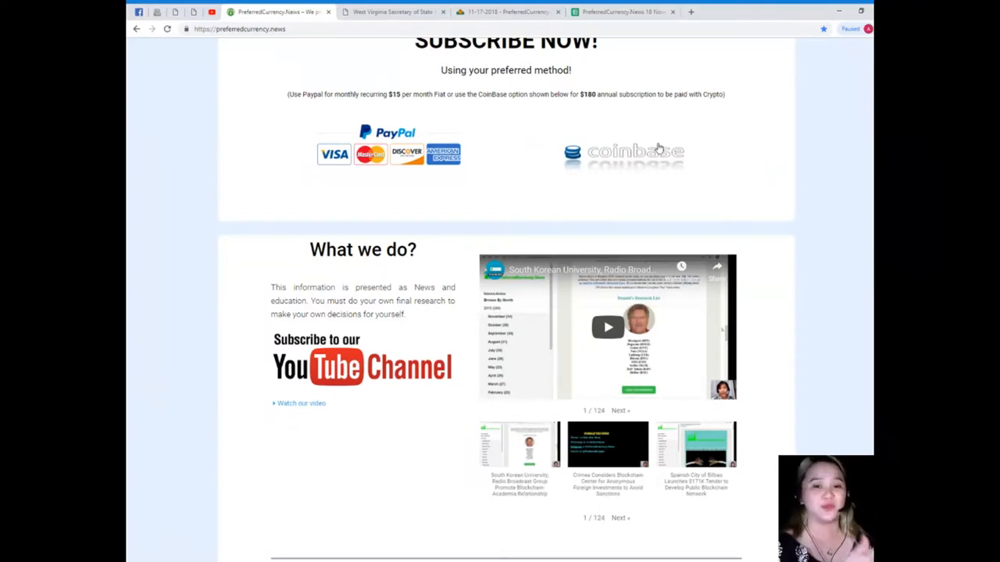
{"action": "scroll", "scroll_direction": "down", "scroll_amount": 3}
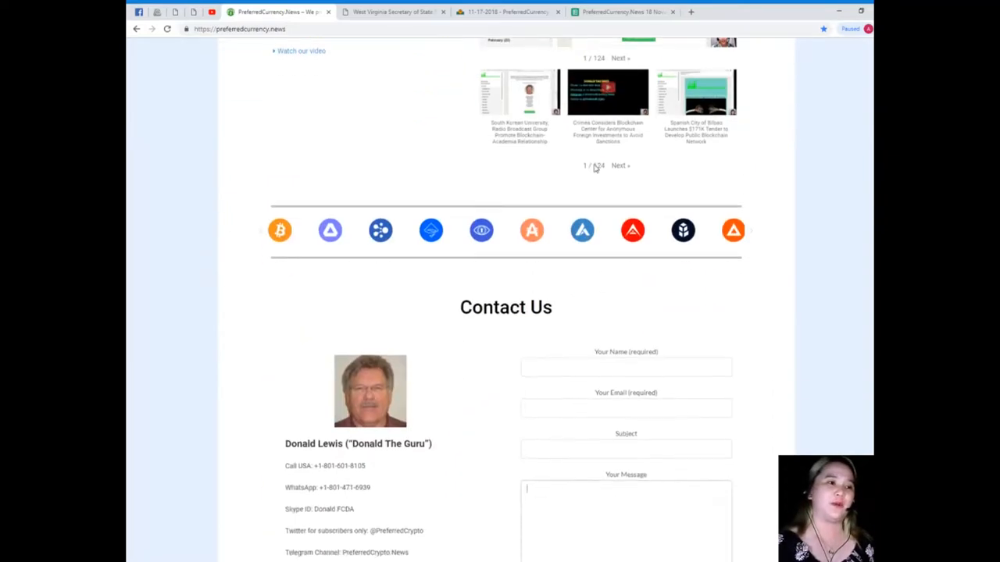
{"action": "scroll", "scroll_direction": "down", "scroll_amount": 3}
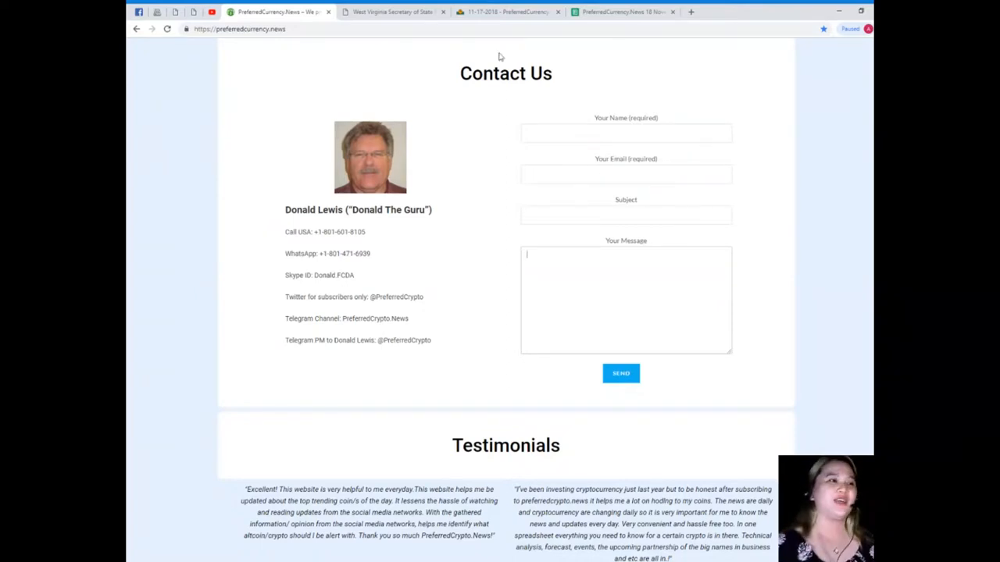
{"action": "scroll", "scroll_direction": "down", "scroll_amount": 3}
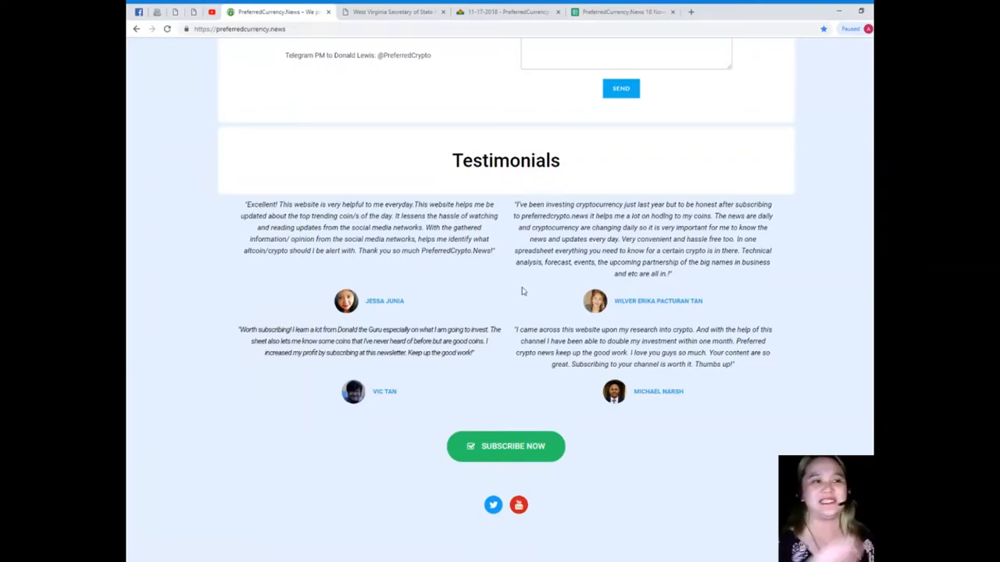
{"action": "scroll", "scroll_direction": "up", "scroll_amount": 3}
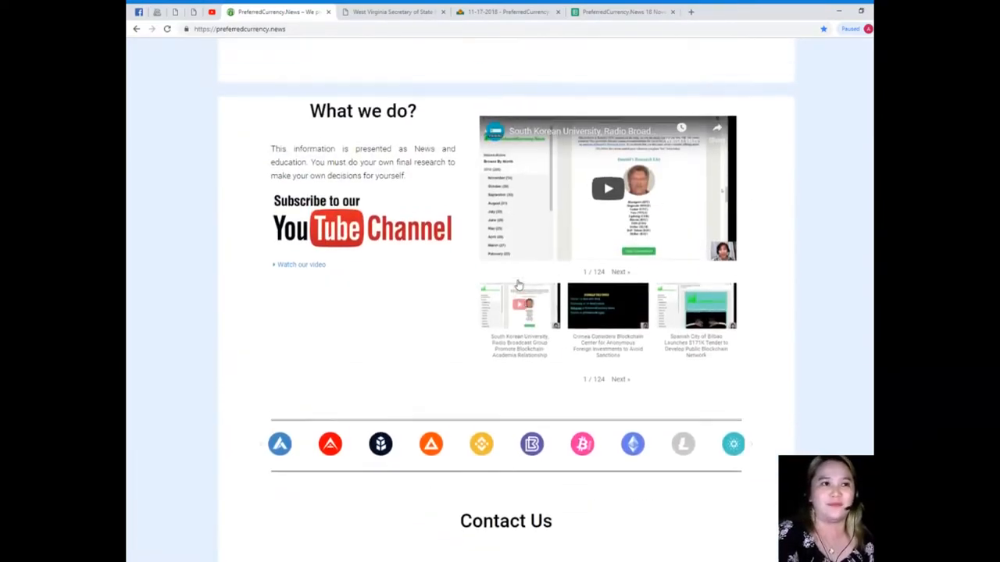
{"action": "scroll", "scroll_direction": "up", "scroll_amount": 3}
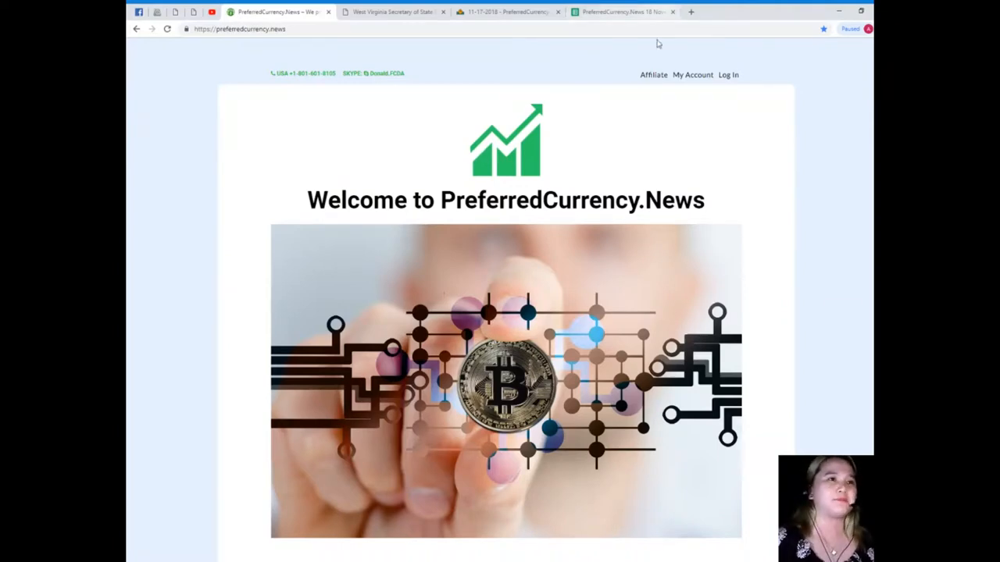
Scroll the archived newsletter to Donald's Research List and open its 18 November 2018 spreadsheet
{"action": "left_click", "coordinate": [507, 12]}
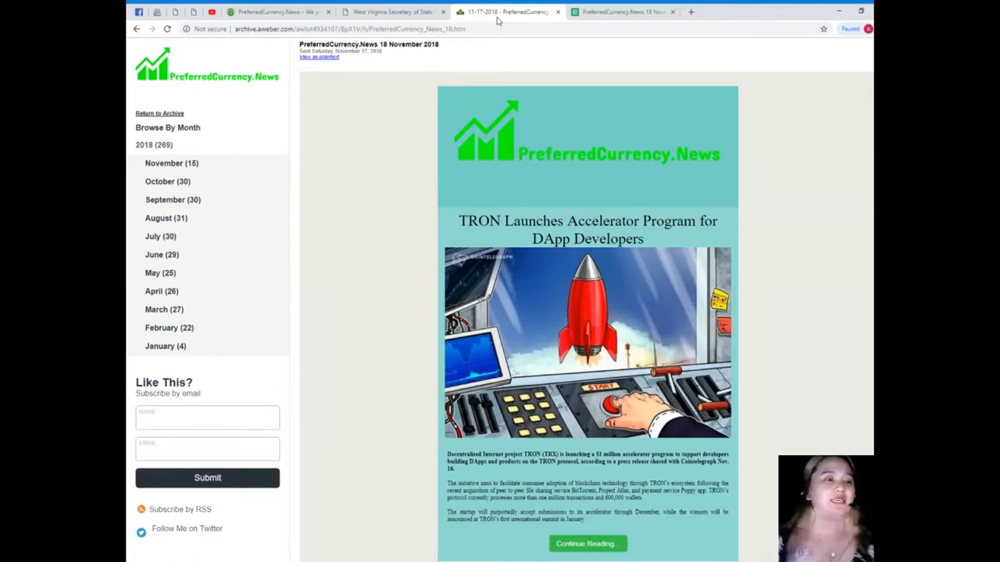
{"action": "scroll", "scroll_direction": "down", "scroll_amount": 3}
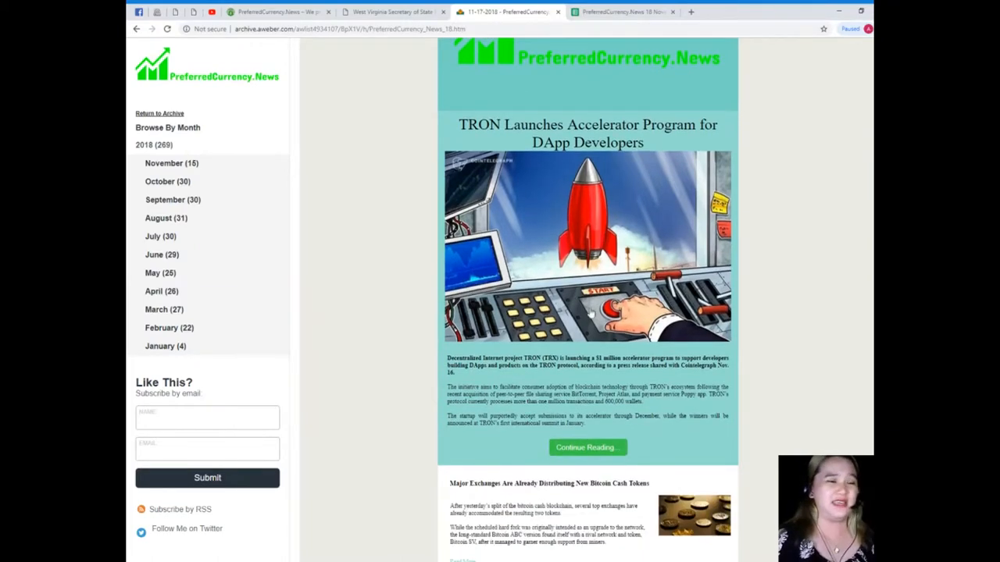
{"action": "scroll", "scroll_direction": "down", "scroll_amount": 3}
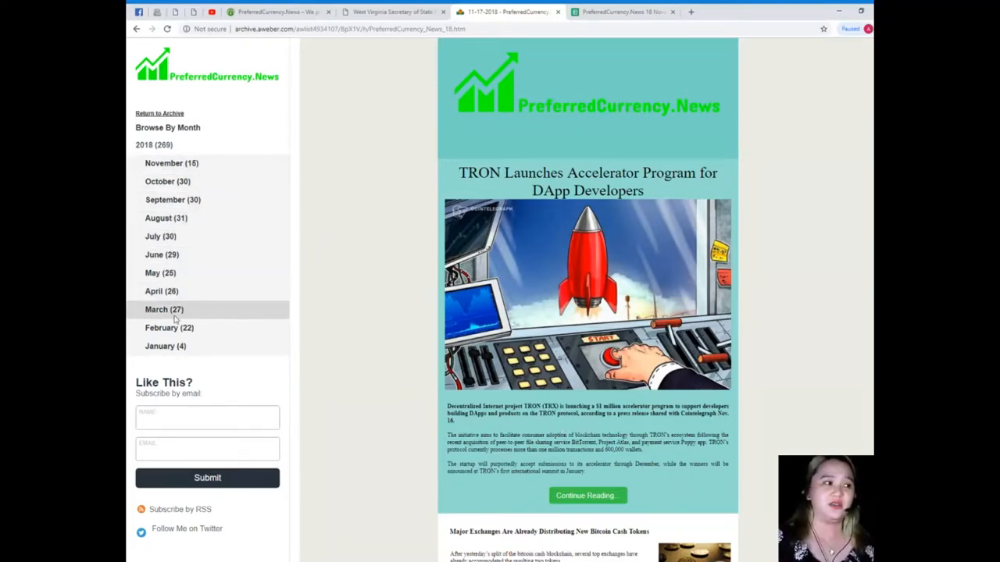
{"action": "mouse_move", "coordinate": [178, 226]}
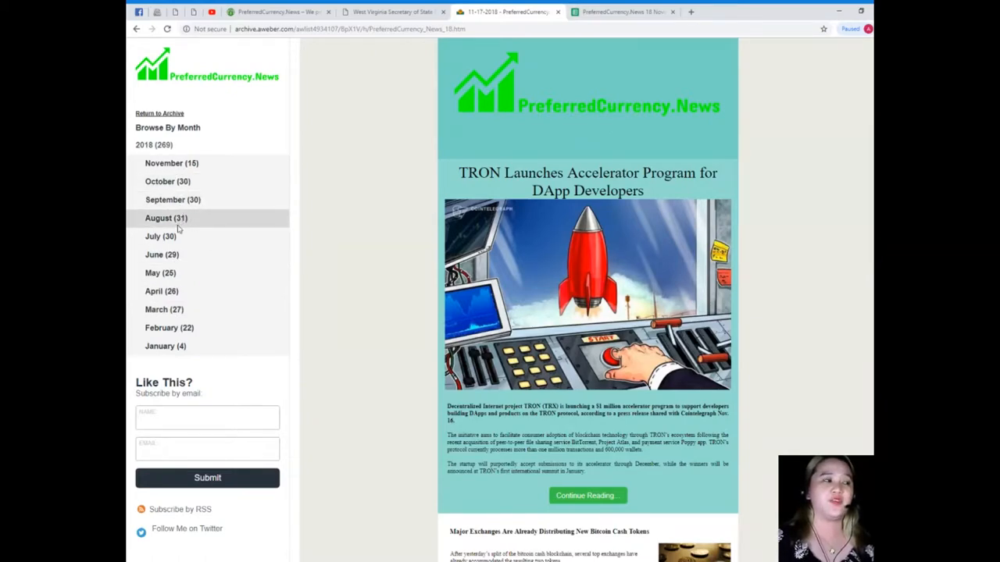
{"action": "scroll", "scroll_direction": "down", "scroll_amount": 3}
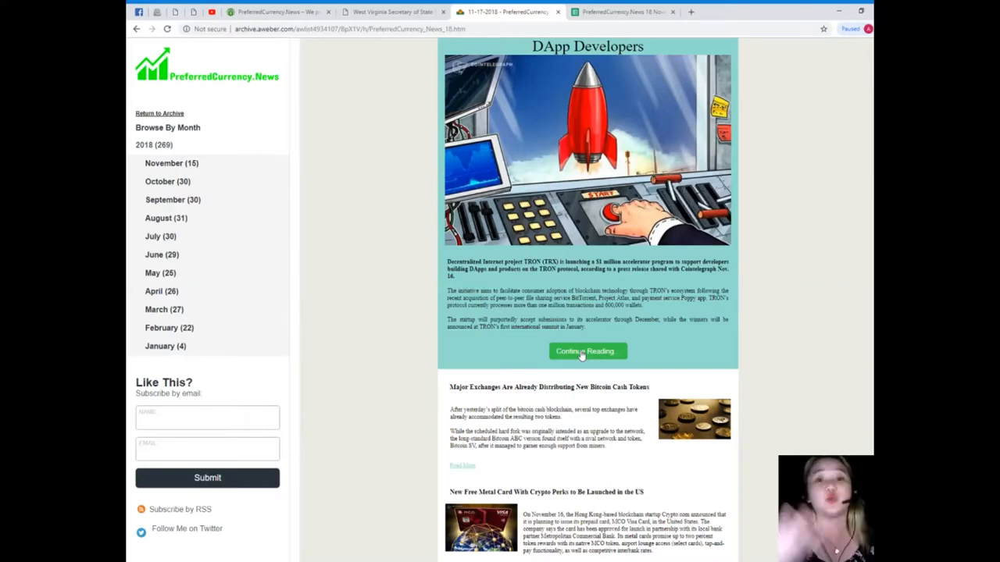
{"action": "scroll", "scroll_direction": "down", "scroll_amount": 3}
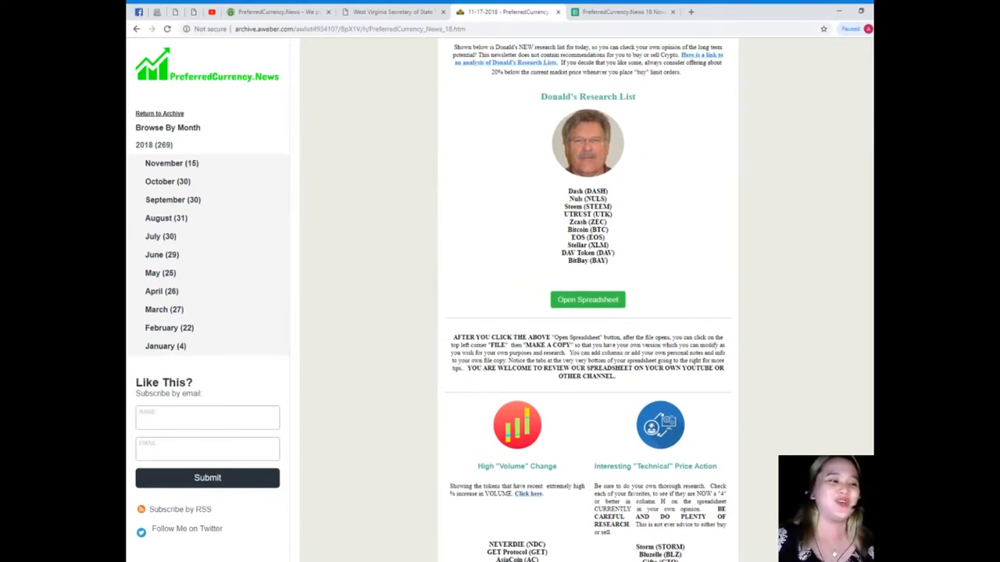
{"action": "mouse_move", "coordinate": [562, 506]}
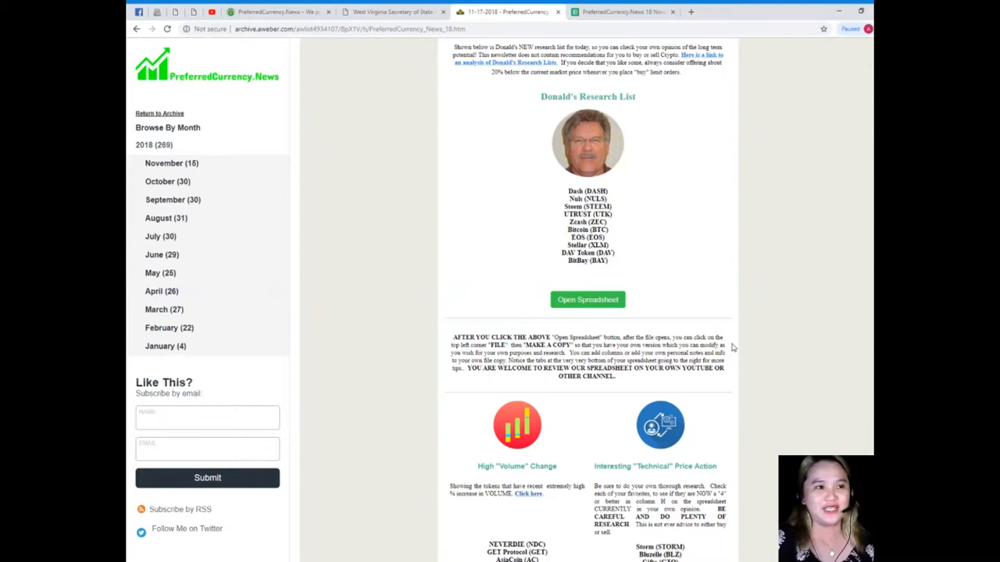
{"action": "mouse_move", "coordinate": [706, 265]}
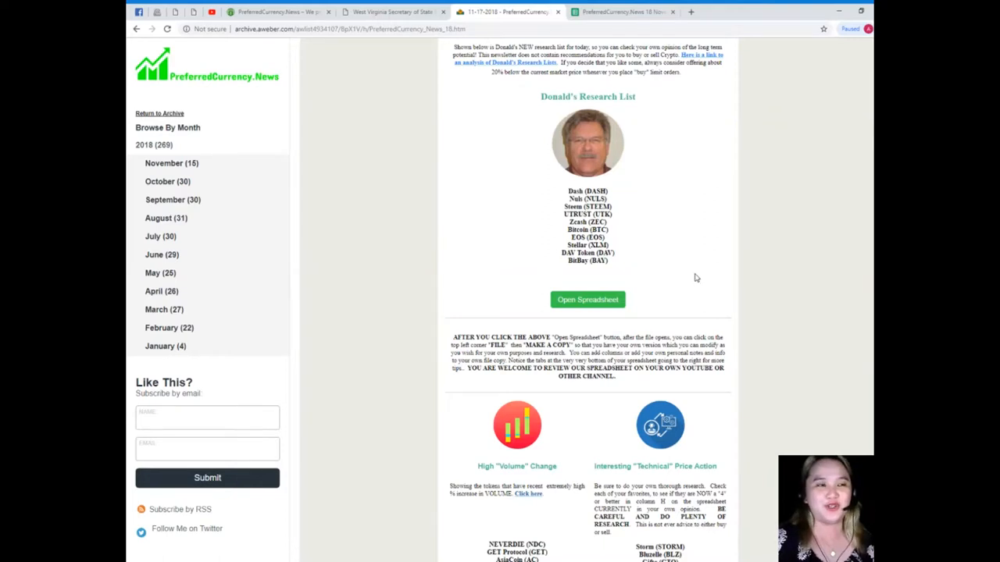
{"action": "mouse_move", "coordinate": [565, 347]}
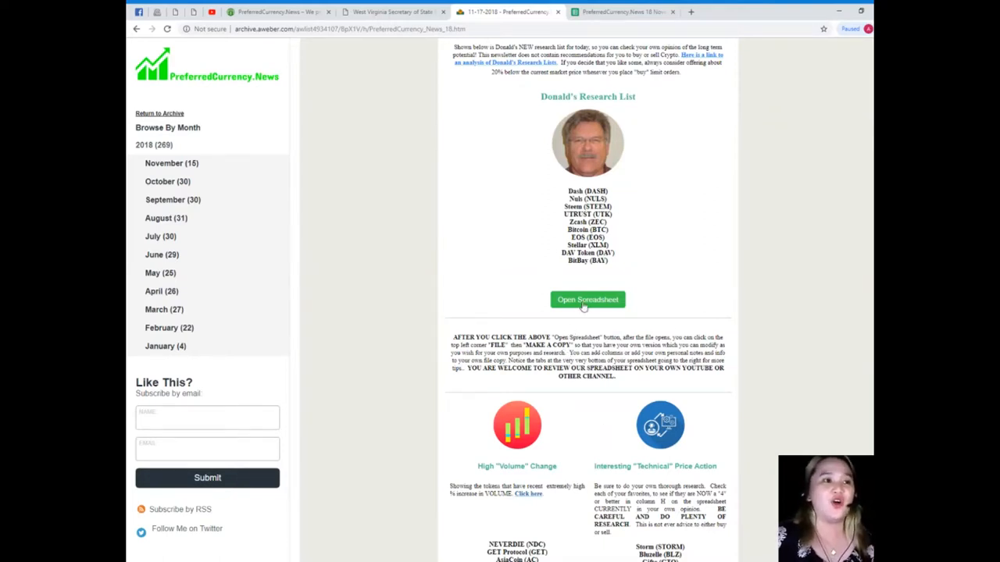
{"action": "left_click", "coordinate": [588, 300]}
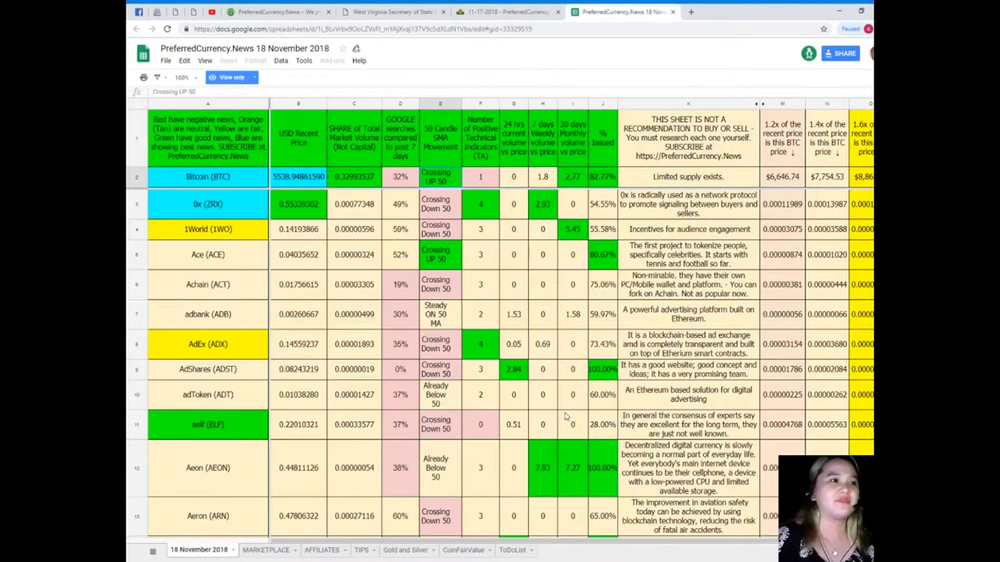
{"action": "mouse_move", "coordinate": [553, 407]}
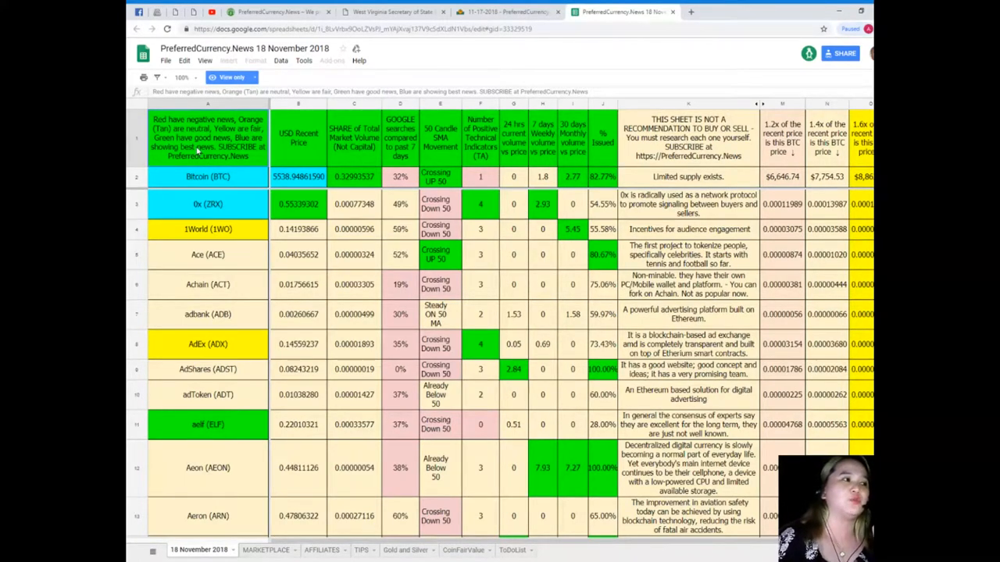
{"action": "mouse_move", "coordinate": [226, 200]}
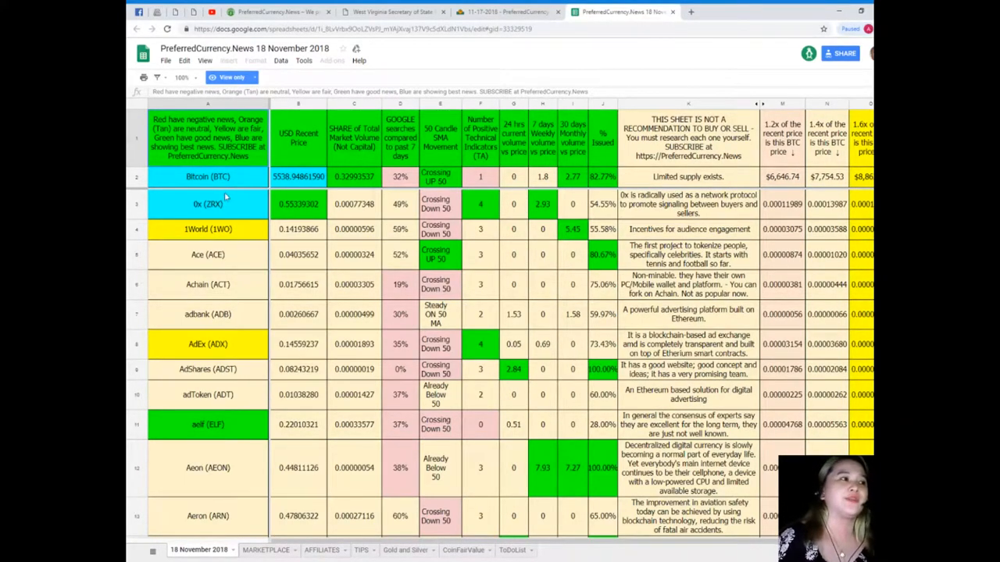
{"action": "scroll", "scroll_direction": "down", "scroll_amount": 3}
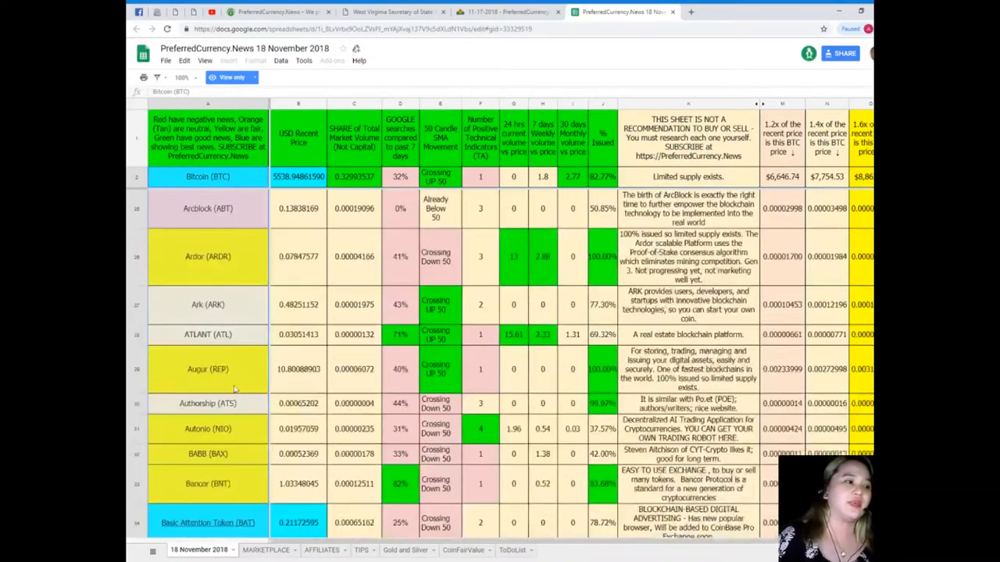
{"action": "scroll", "scroll_direction": "down", "scroll_amount": 3}
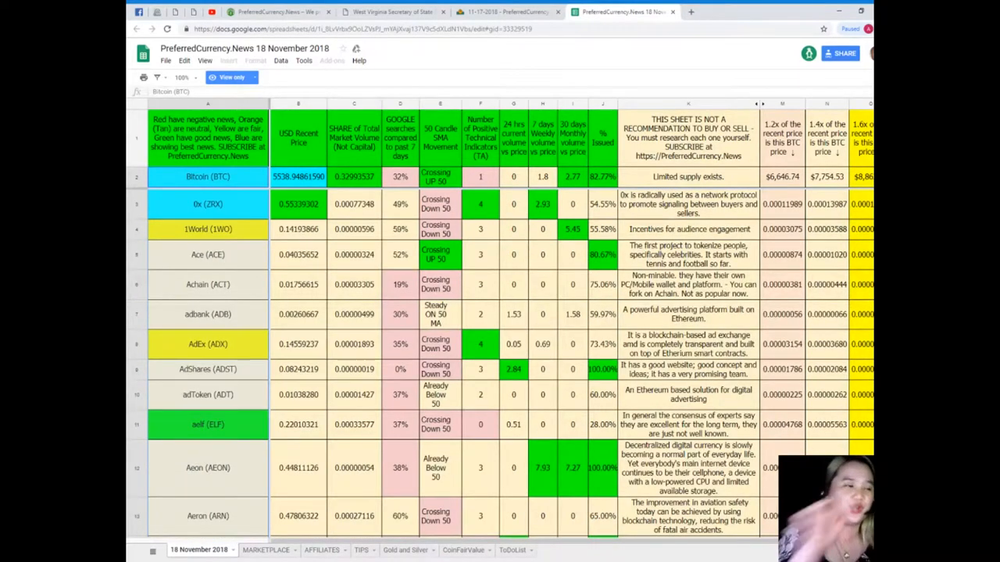
{"action": "left_click", "coordinate": [353, 343]}
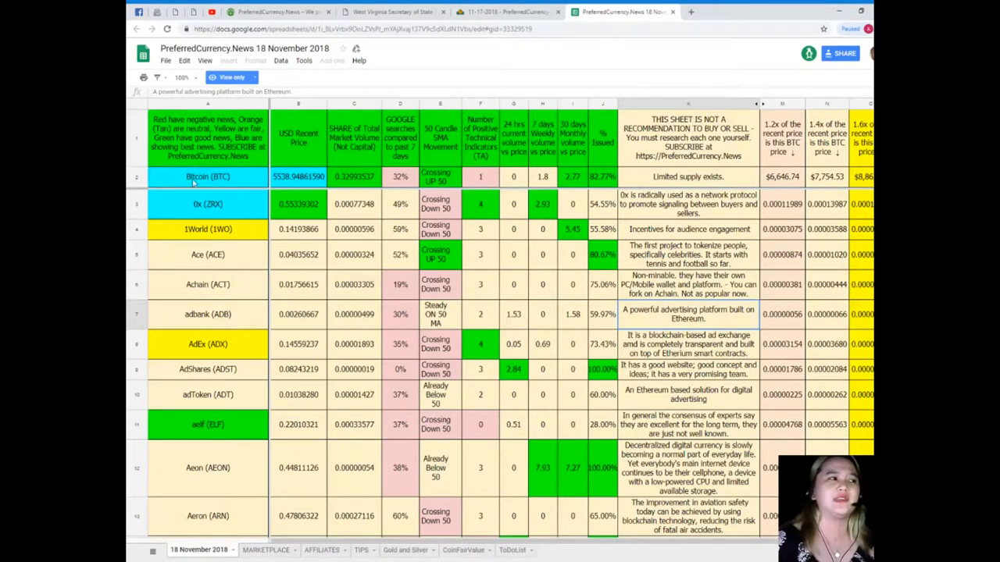
{"action": "left_click", "coordinate": [208, 177]}
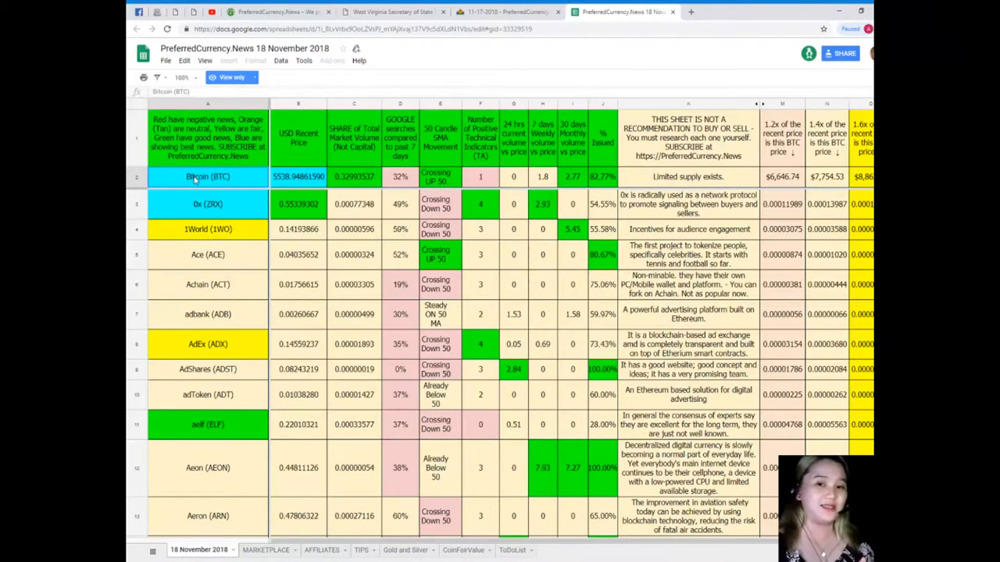
Find 'DAV' in the sheet to locate the DAV Token row beneath Bitcoin
{"action": "scroll", "scroll_direction": "down", "scroll_amount": 3}
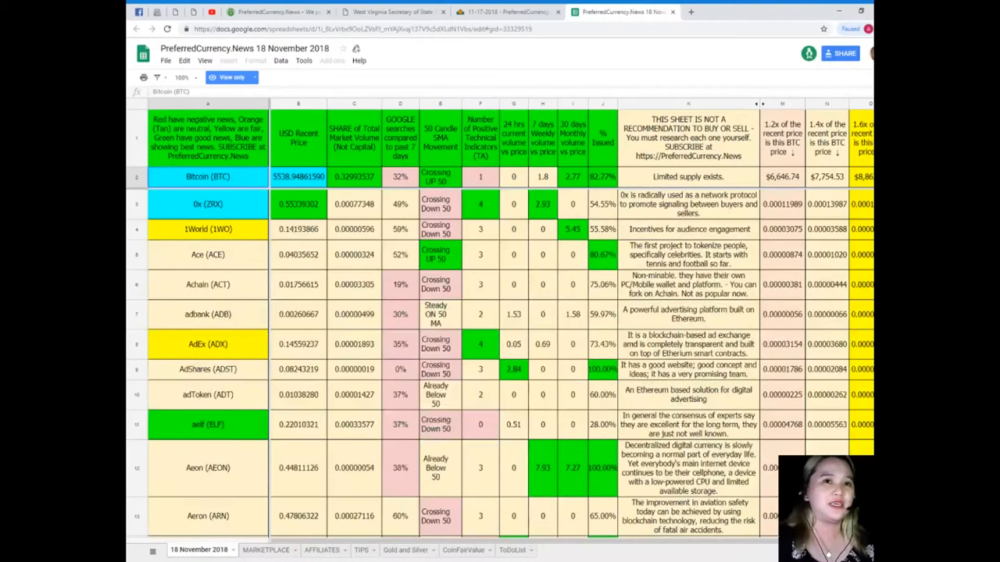
{"action": "key", "text": "ctrl+f"}
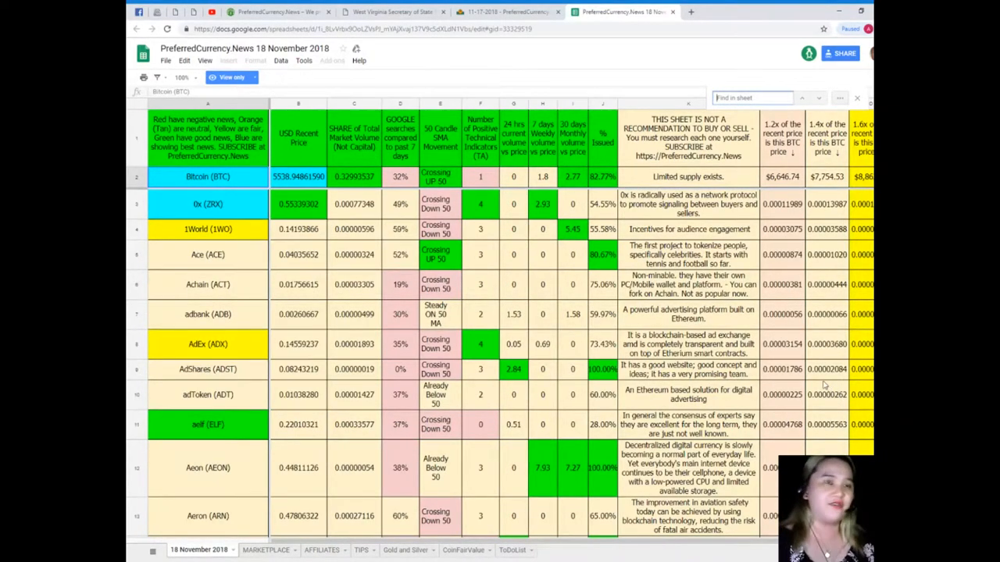
{"action": "type", "text": "DAV"}
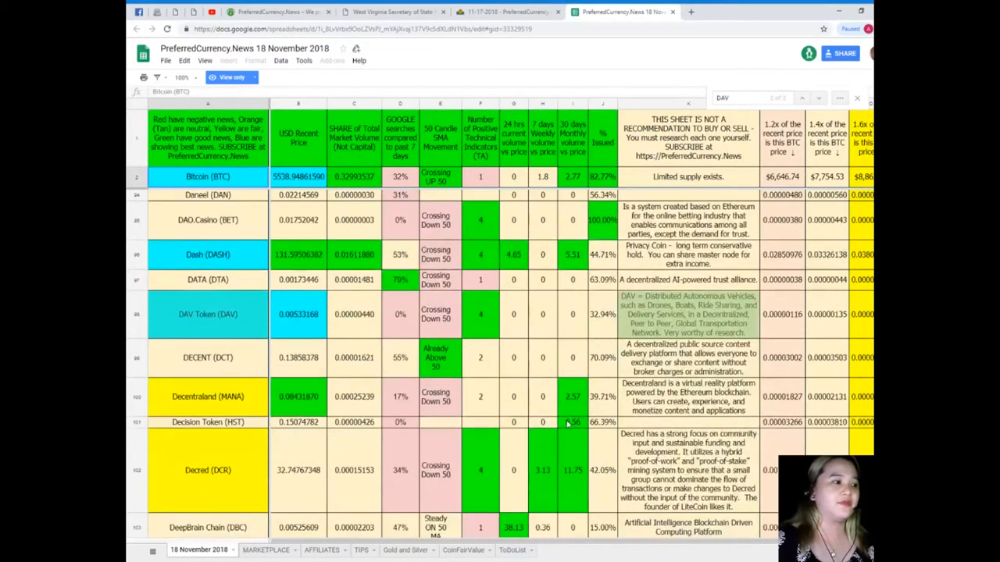
{"action": "scroll", "scroll_direction": "down", "scroll_amount": 3}
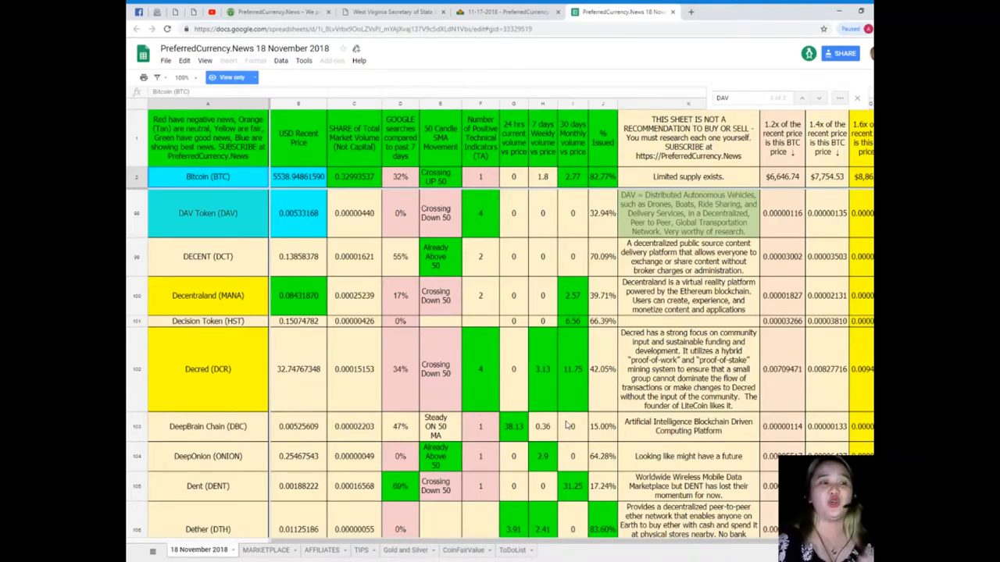
Search the sheet for 'EOS', then return to the AWeber newsletter archive tab
{"action": "left_click", "coordinate": [819, 97]}
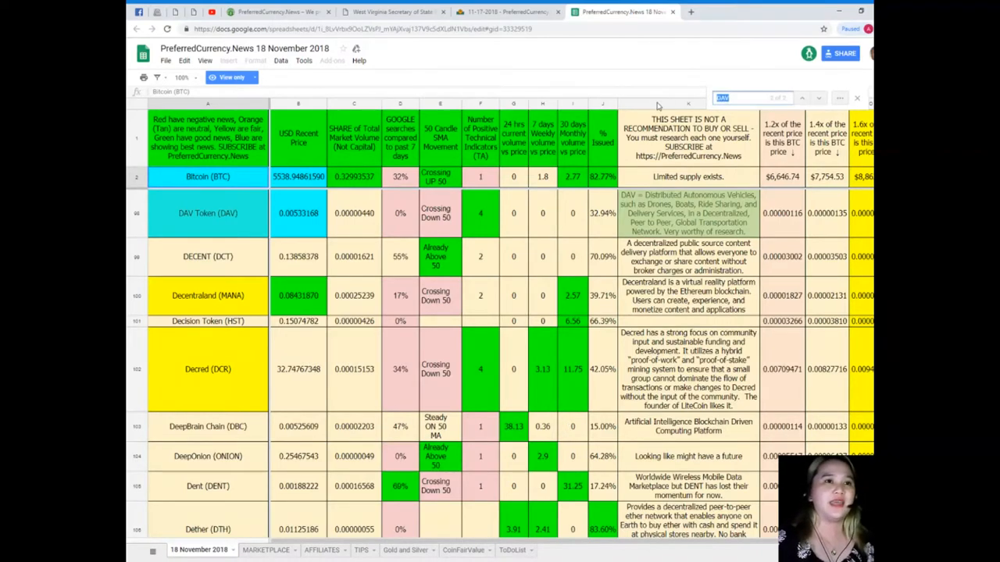
{"action": "type", "text": "EOS"}
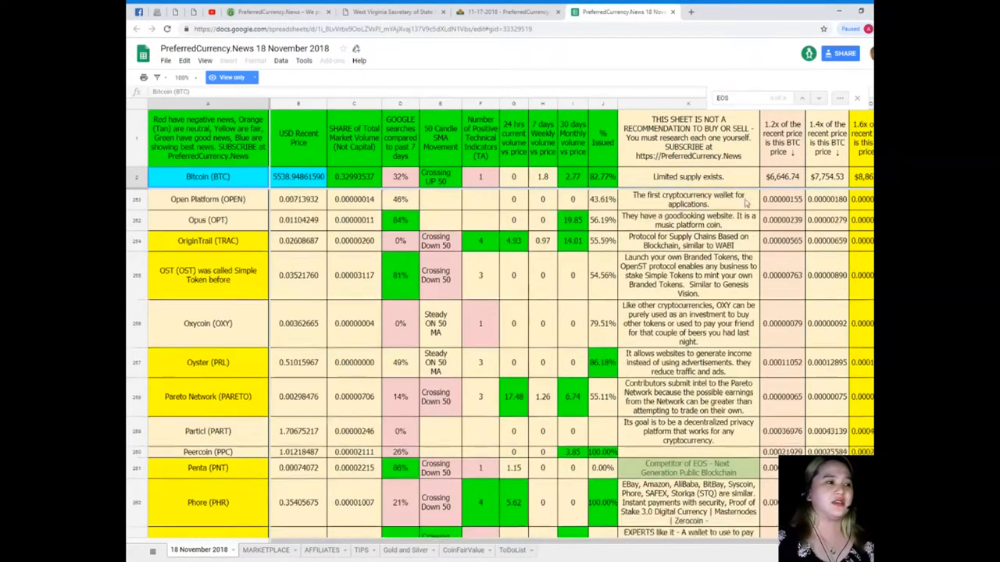
{"action": "type", "text": "EOS"}
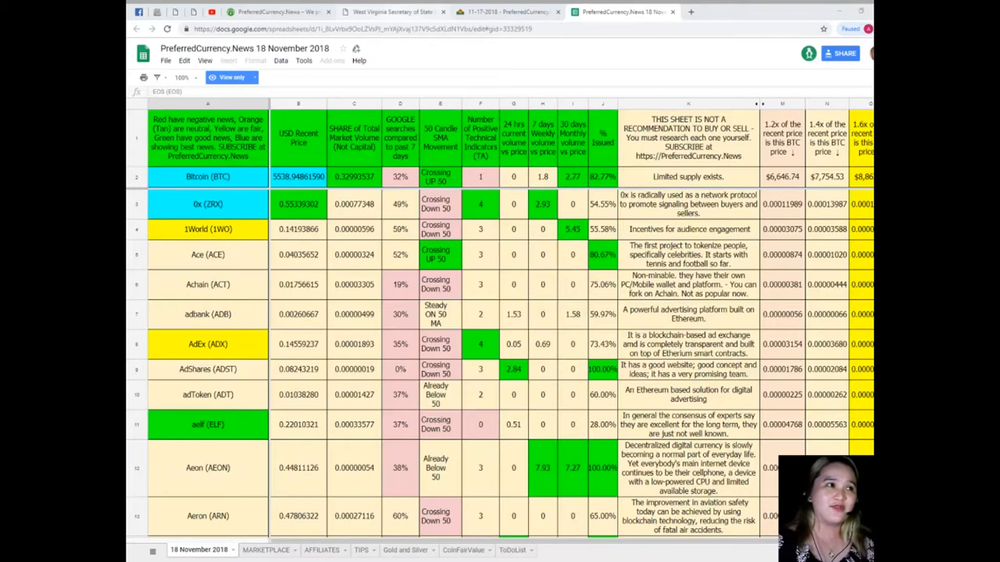
{"action": "left_click", "coordinate": [508, 11]}
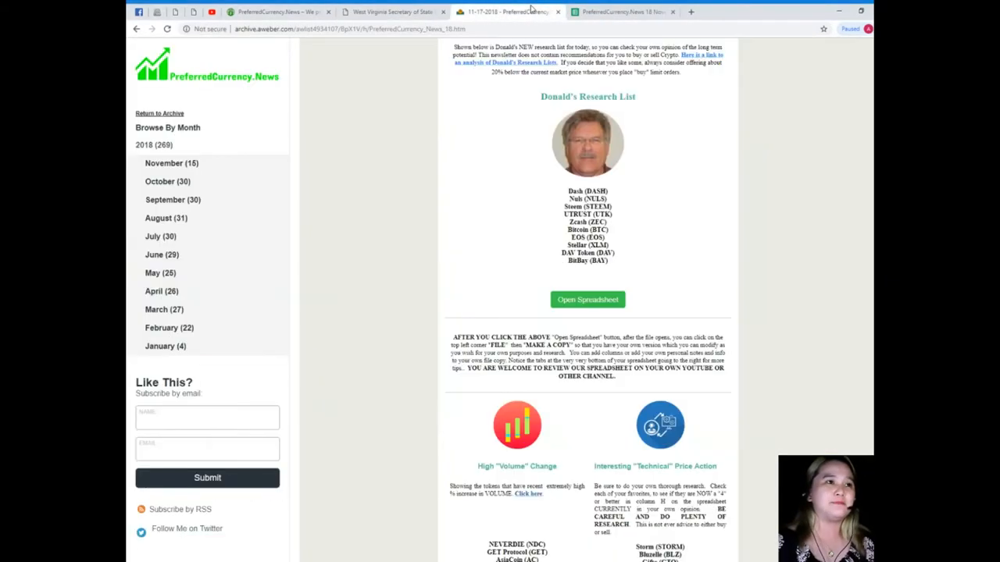